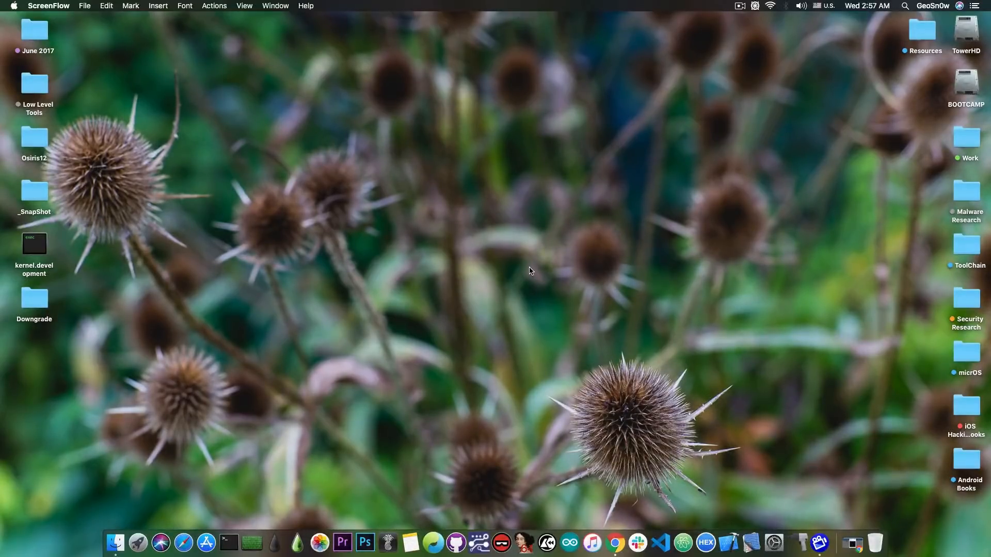
{"action": "mouse_move", "coordinate": [819, 543]}
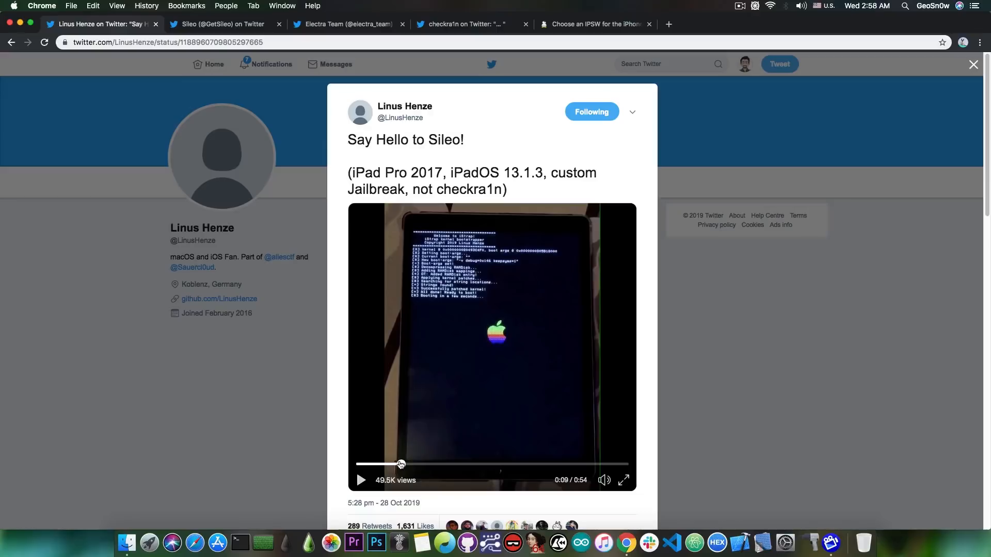
{"action": "mouse_move", "coordinate": [422, 470]}
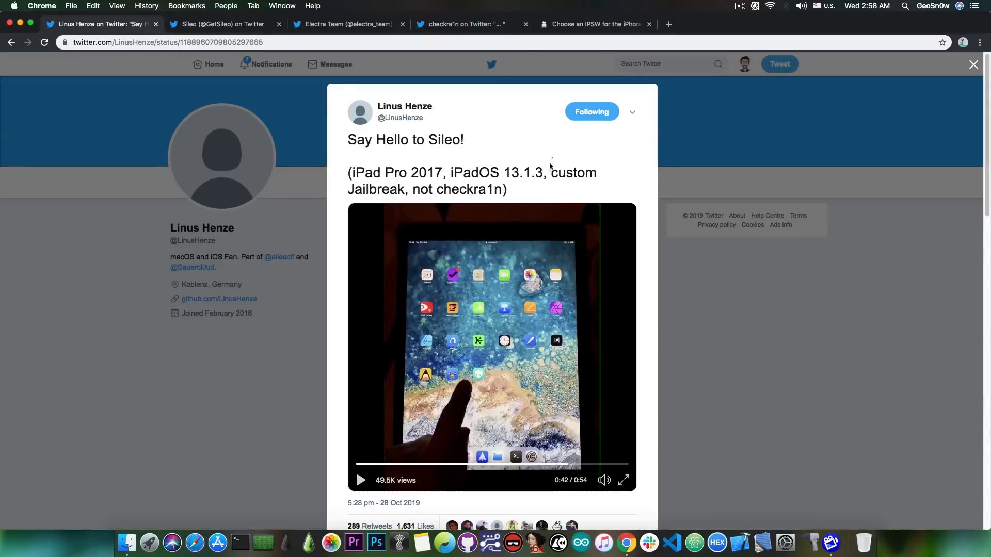
Switch to the checkra1n tweet, enlarge its three-iPhone photo, then close the enlarged view.
{"action": "left_click", "coordinate": [462, 24]}
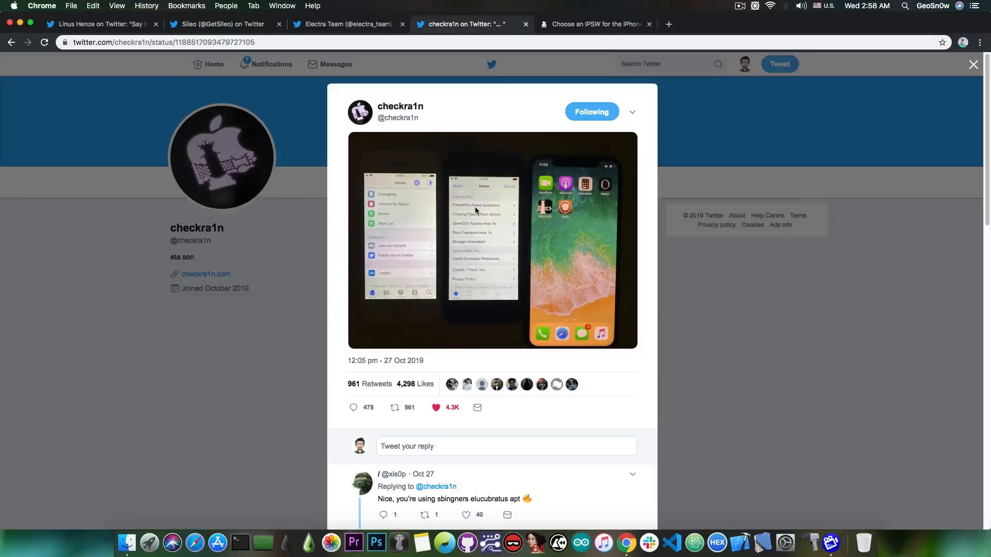
{"action": "left_click", "coordinate": [492, 240]}
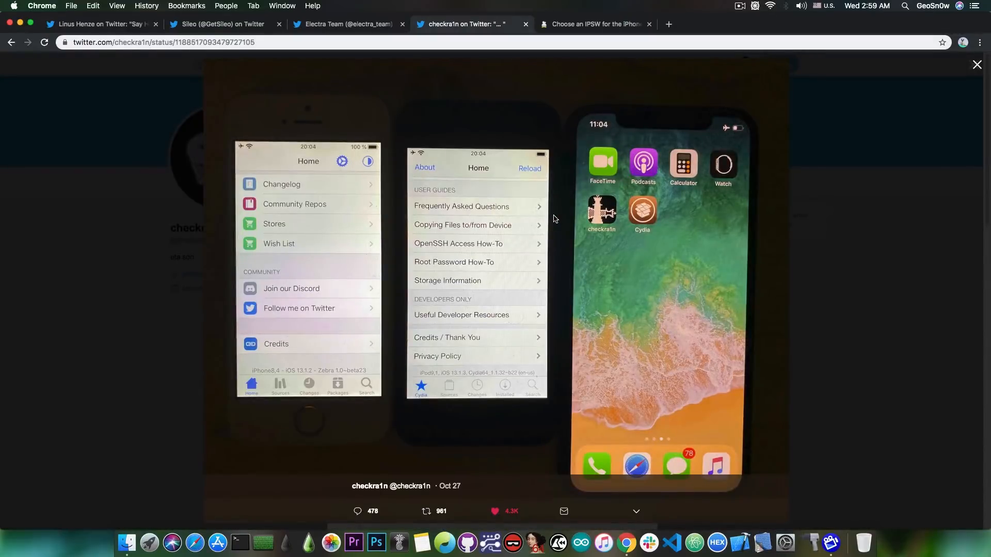
{"action": "mouse_move", "coordinate": [351, 259]}
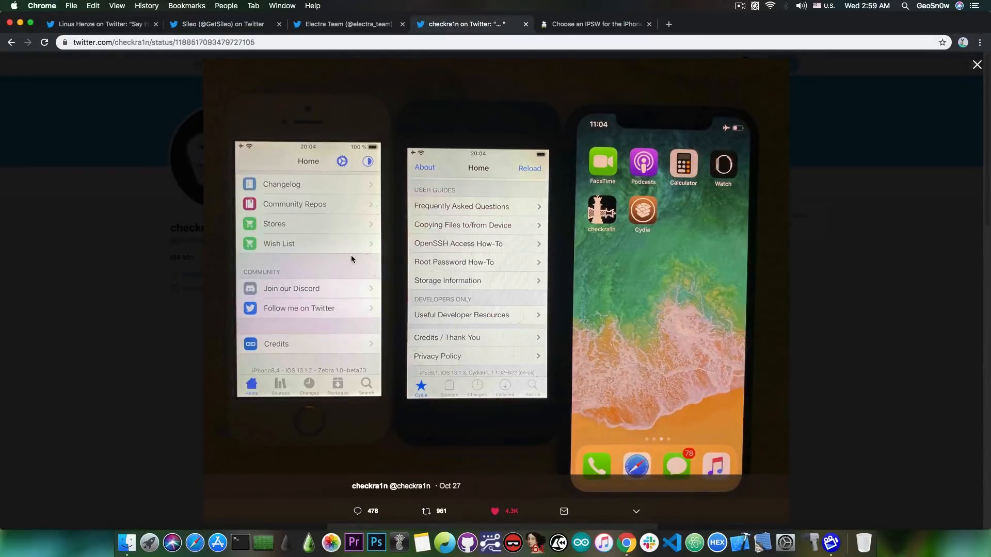
{"action": "left_click", "coordinate": [976, 65]}
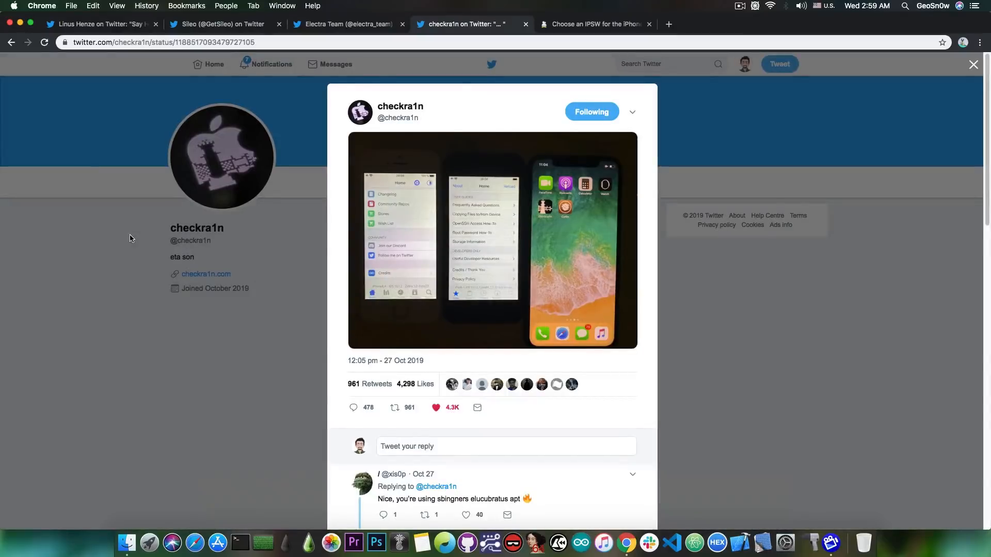
{"action": "mouse_move", "coordinate": [428, 129]}
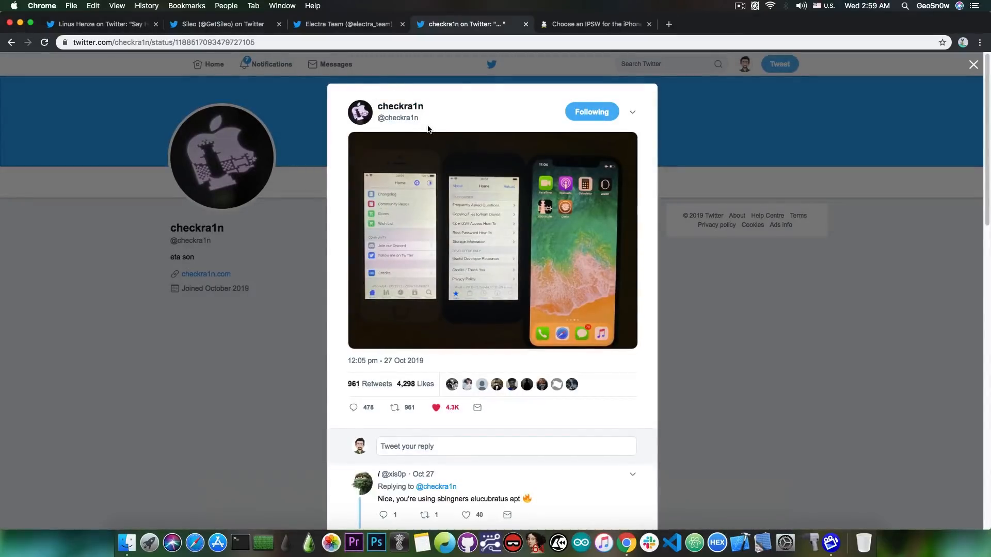
{"action": "mouse_move", "coordinate": [471, 129]}
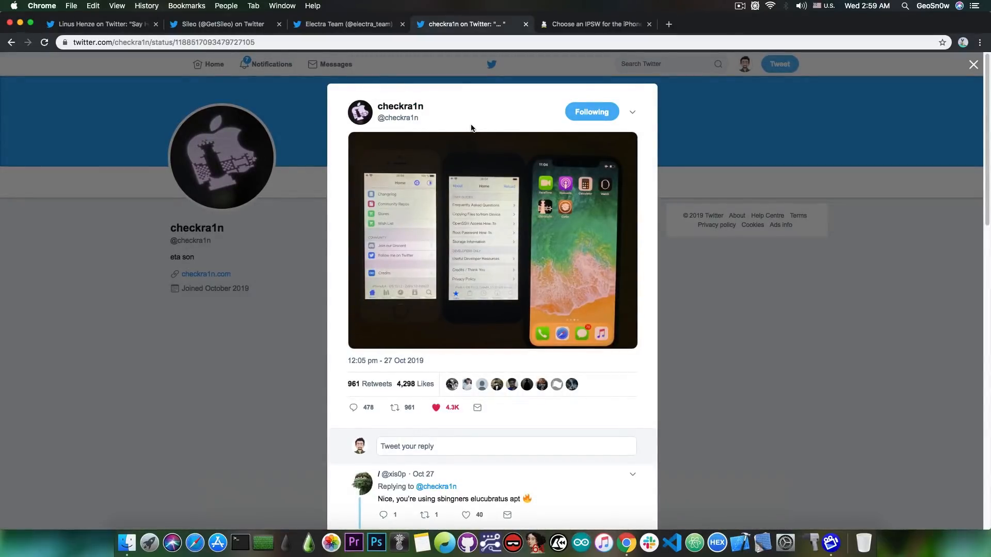
{"action": "mouse_move", "coordinate": [424, 210]}
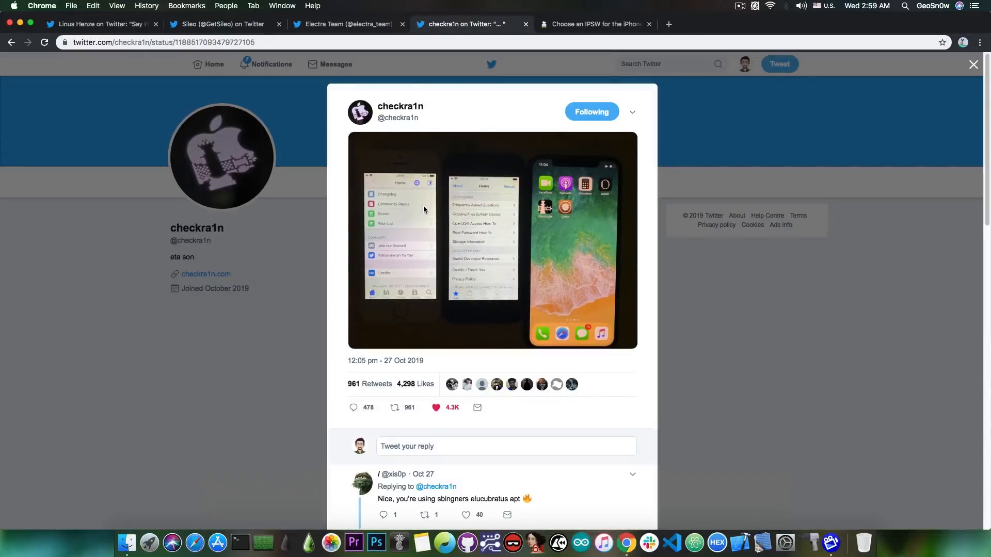
{"action": "mouse_move", "coordinate": [414, 239]}
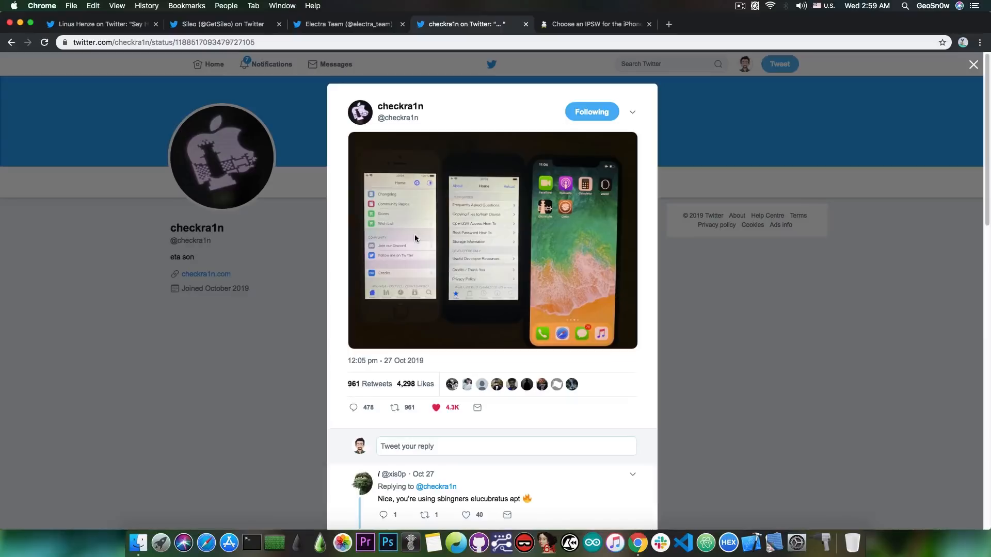
{"action": "mouse_move", "coordinate": [405, 227]}
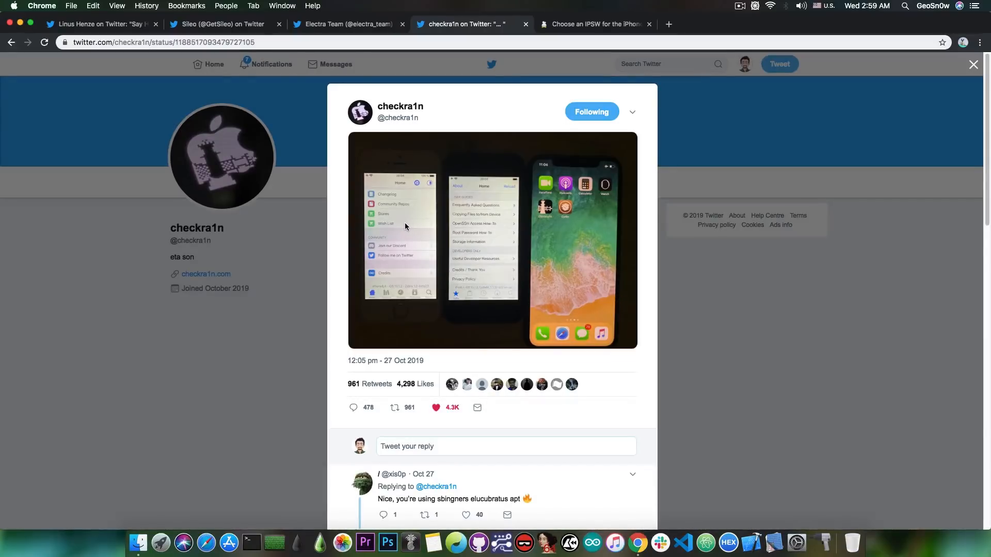
{"action": "mouse_move", "coordinate": [321, 175]}
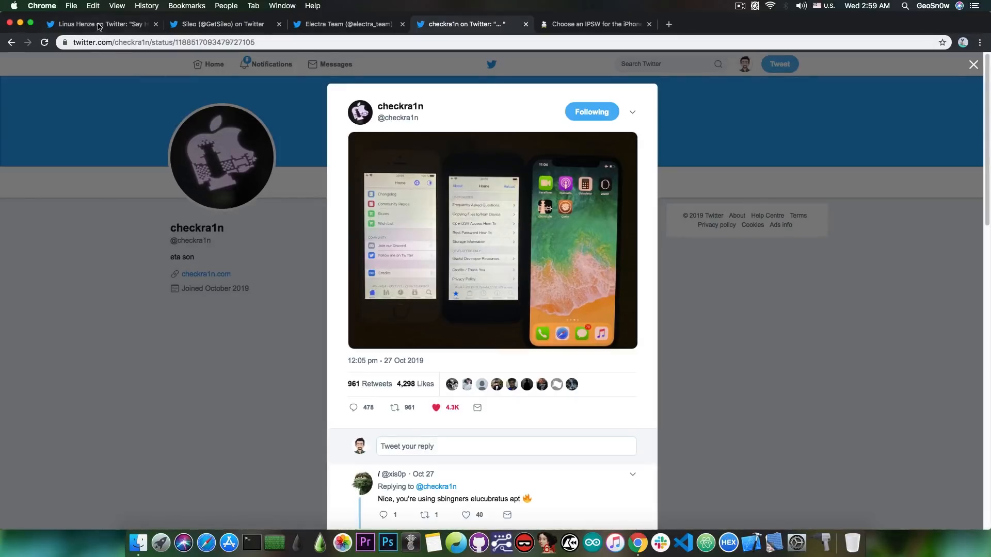
{"action": "left_click", "coordinate": [98, 24]}
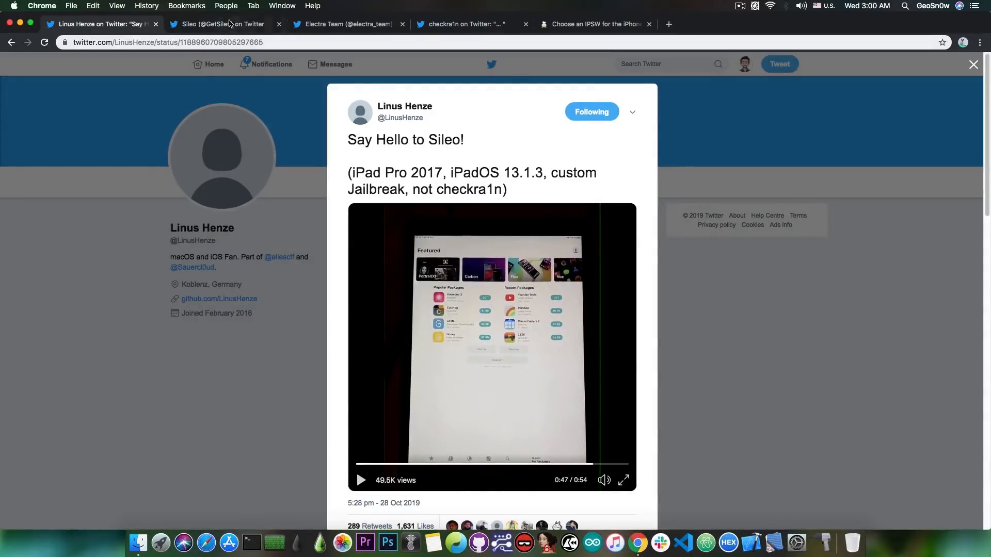
{"action": "left_click", "coordinate": [222, 25]}
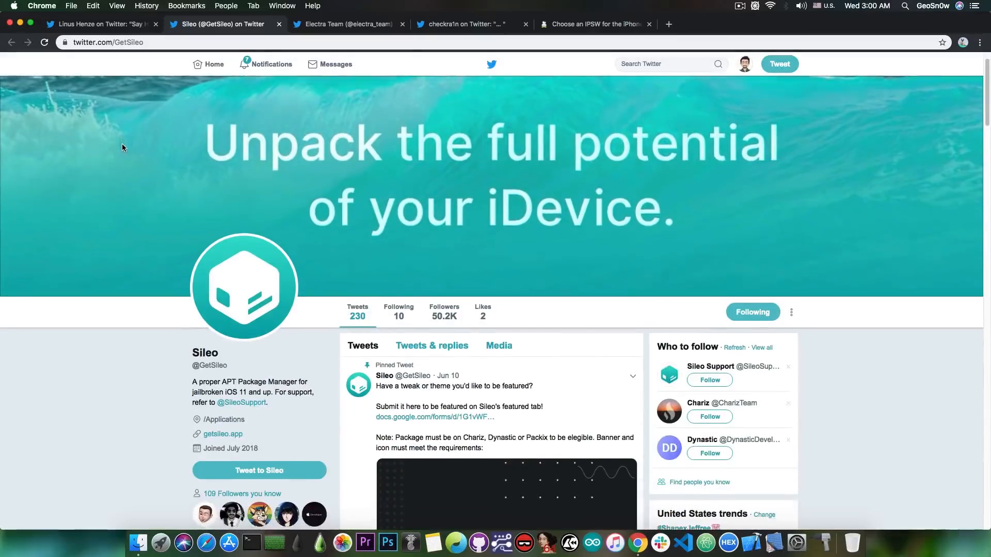
Scroll the Sileo profile, view the Electra Team tab, then return to the Linus Henze tweet.
{"action": "scroll", "scroll_direction": "down", "scroll_amount": 3}
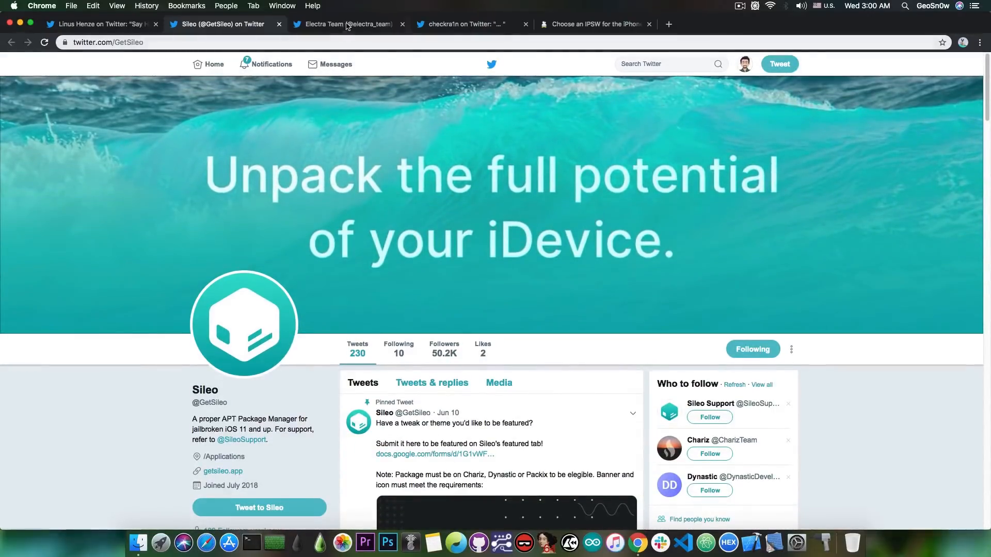
{"action": "left_click", "coordinate": [348, 25]}
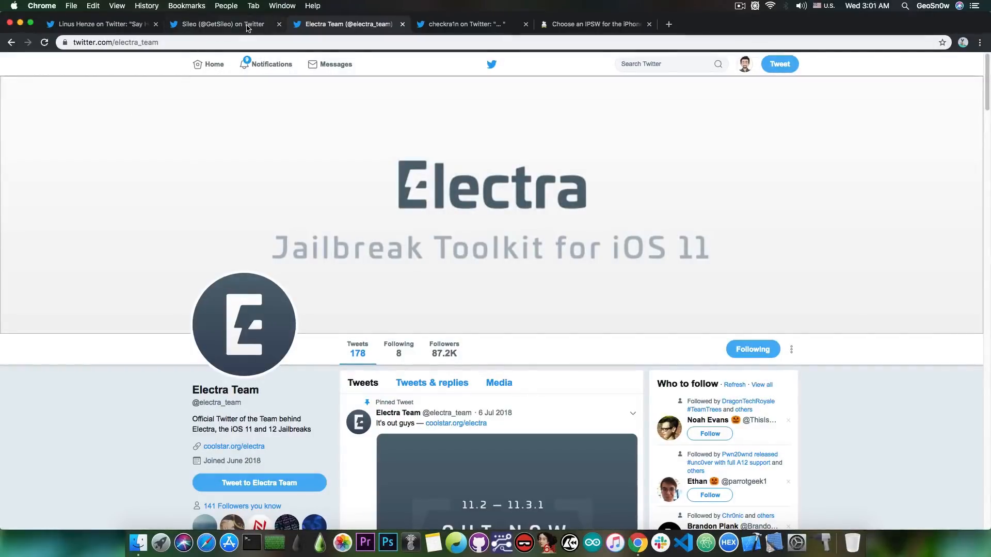
{"action": "left_click", "coordinate": [101, 24]}
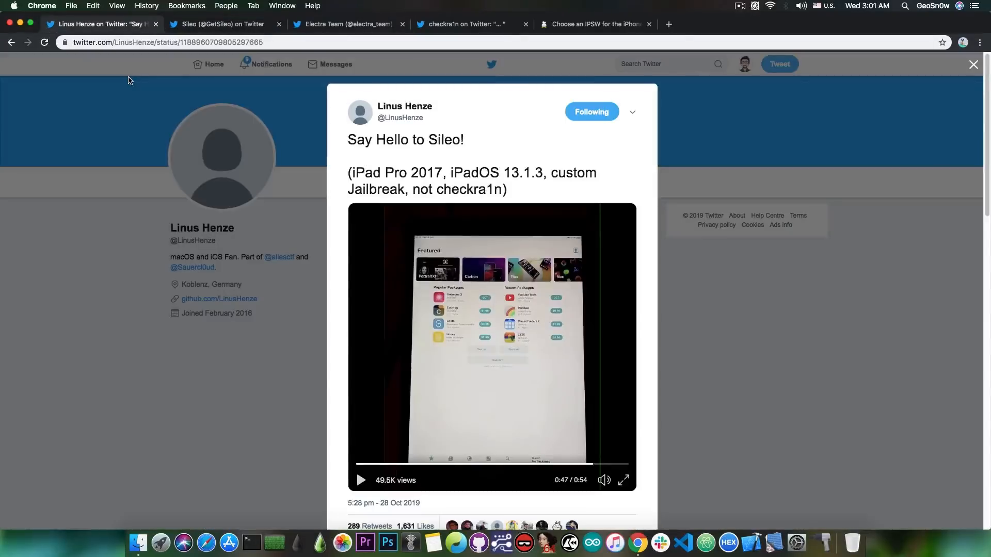
{"action": "mouse_move", "coordinate": [494, 502]}
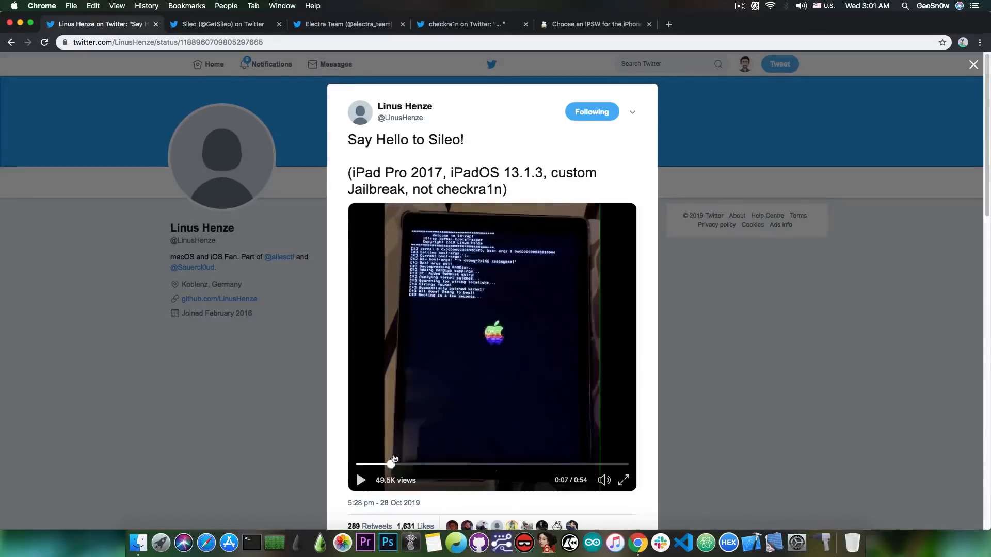
{"action": "mouse_move", "coordinate": [140, 193]}
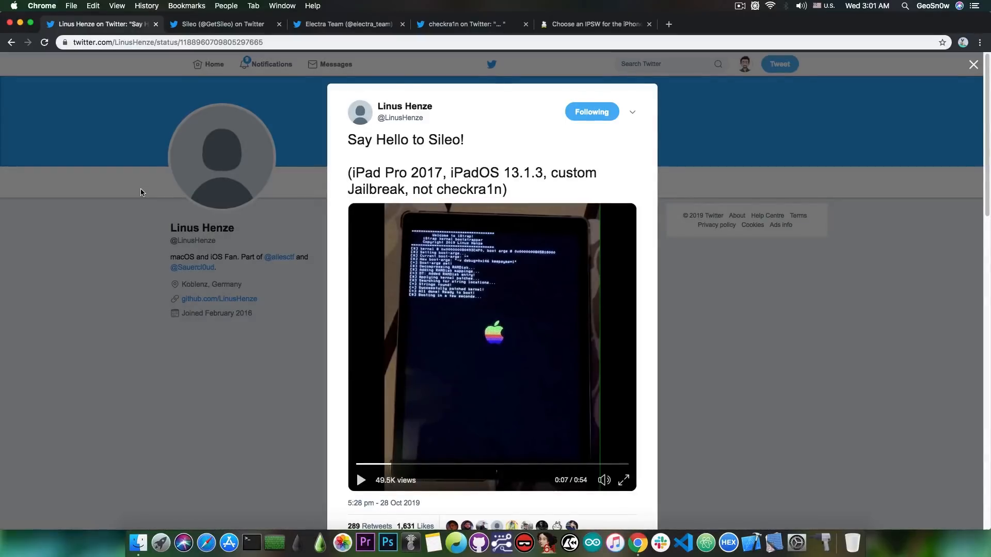
{"action": "mouse_move", "coordinate": [518, 269]}
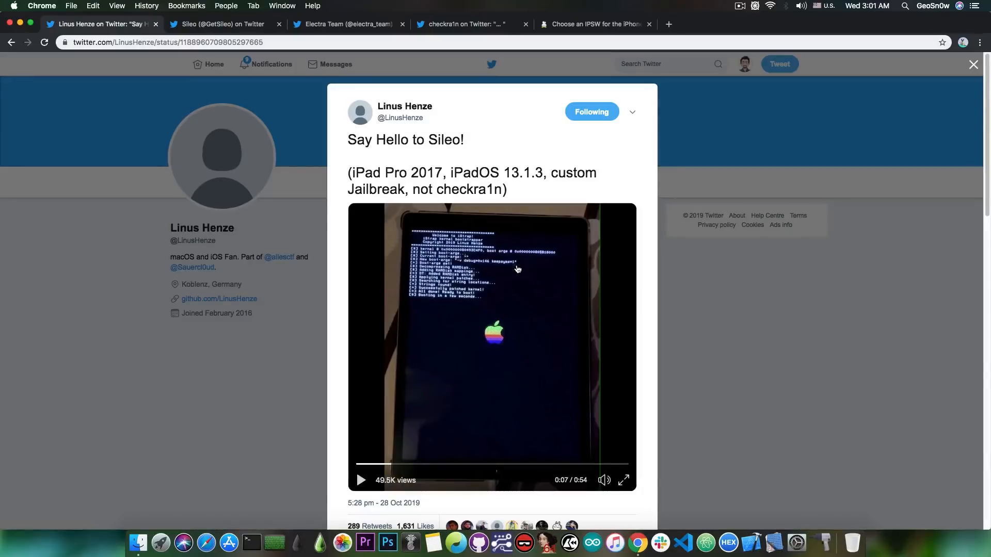
{"action": "mouse_move", "coordinate": [524, 186]}
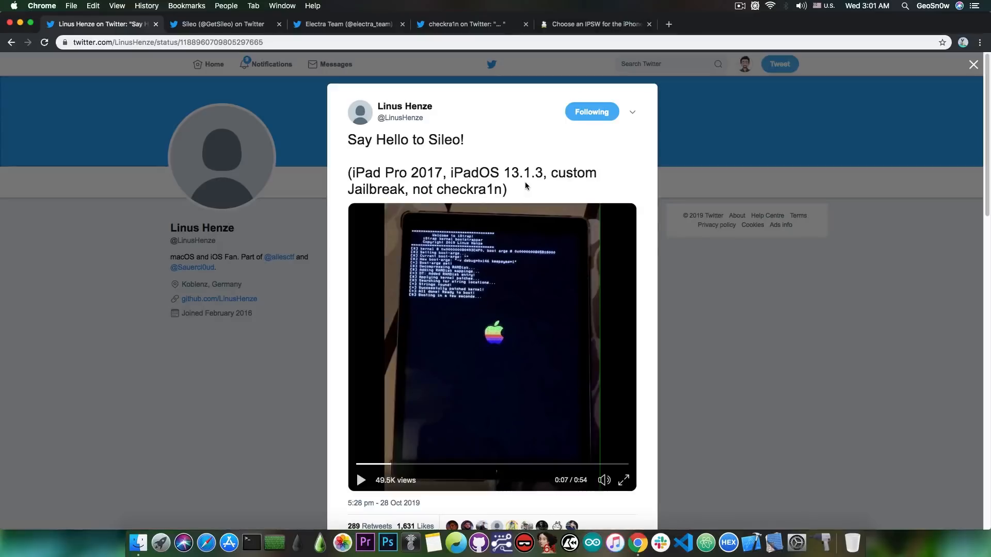
{"action": "mouse_move", "coordinate": [540, 156]}
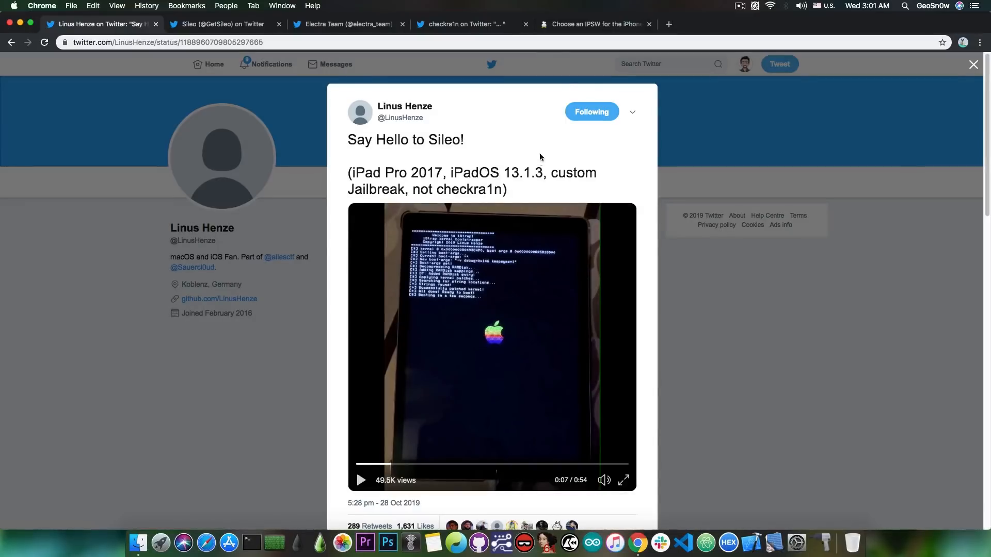
Switch to the 'Choose an IPSW for the iPhone' tab for iPhone 8 Plus firmware.
{"action": "left_click", "coordinate": [594, 24]}
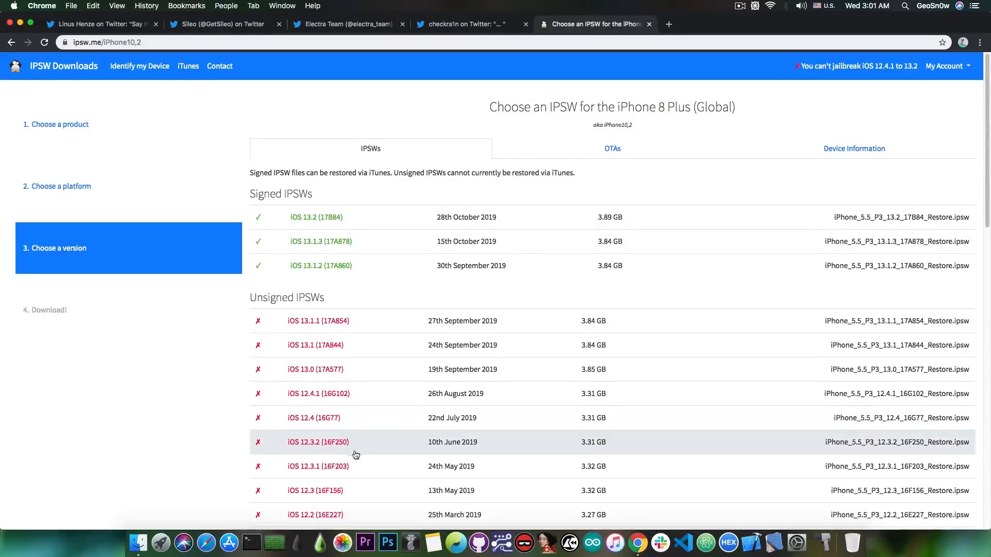
{"action": "mouse_move", "coordinate": [372, 224]}
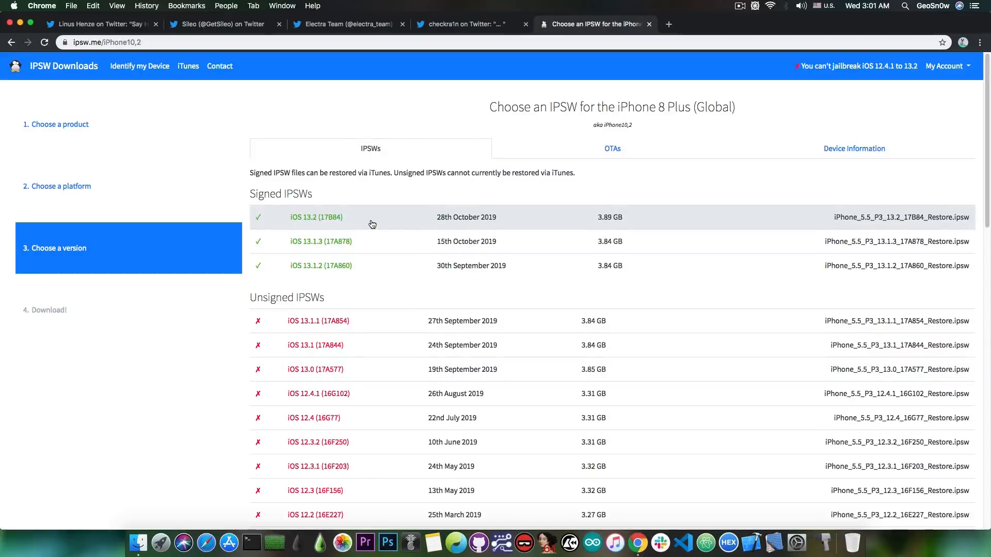
{"action": "mouse_move", "coordinate": [372, 253]}
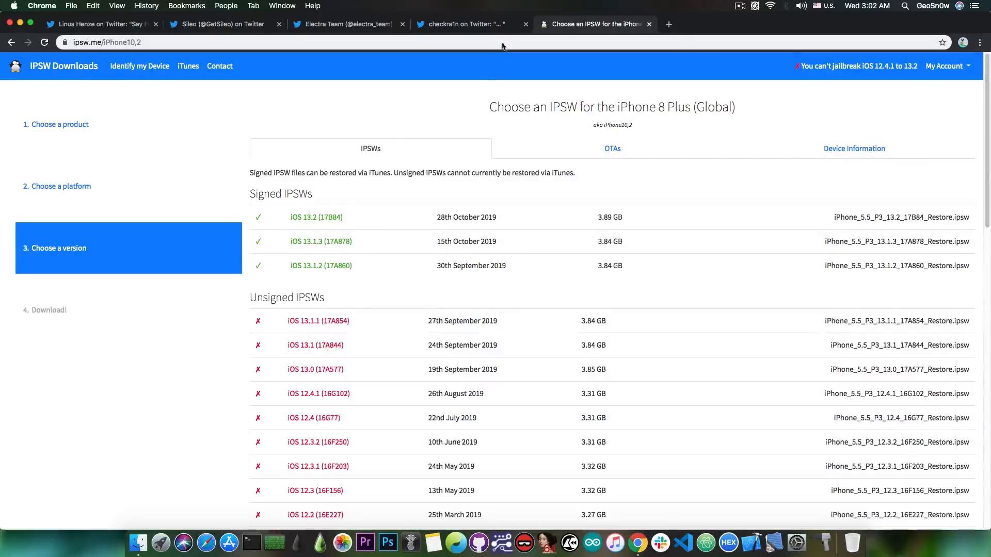
Switch from the ipsw.me firmware list back to the checkra1n tweet tab.
{"action": "left_click", "coordinate": [462, 24]}
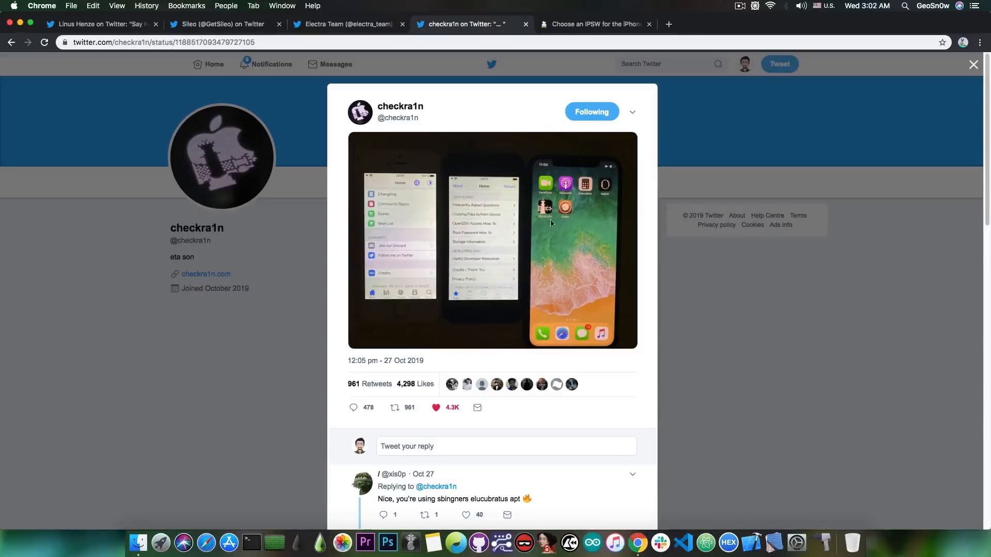
{"action": "left_click", "coordinate": [101, 24]}
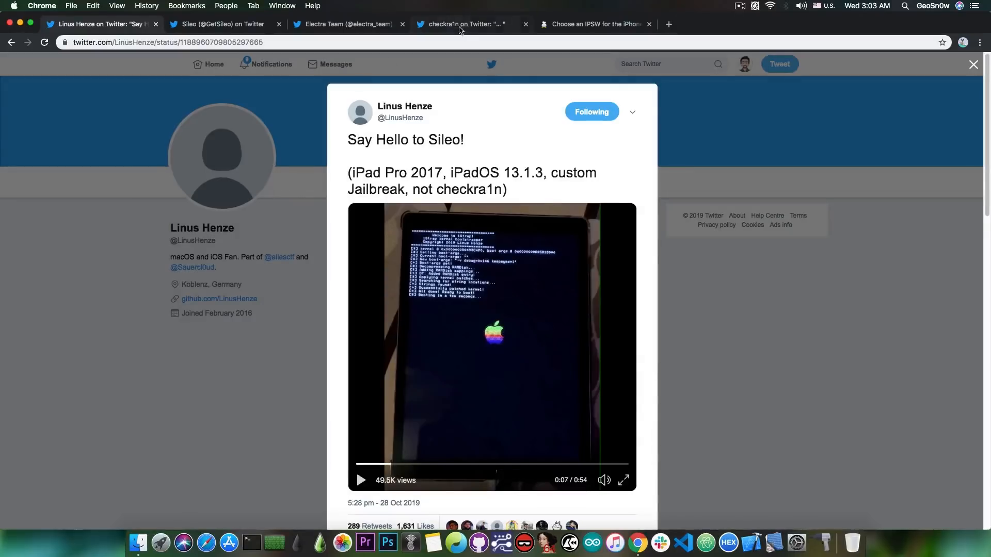
{"action": "mouse_move", "coordinate": [412, 354]}
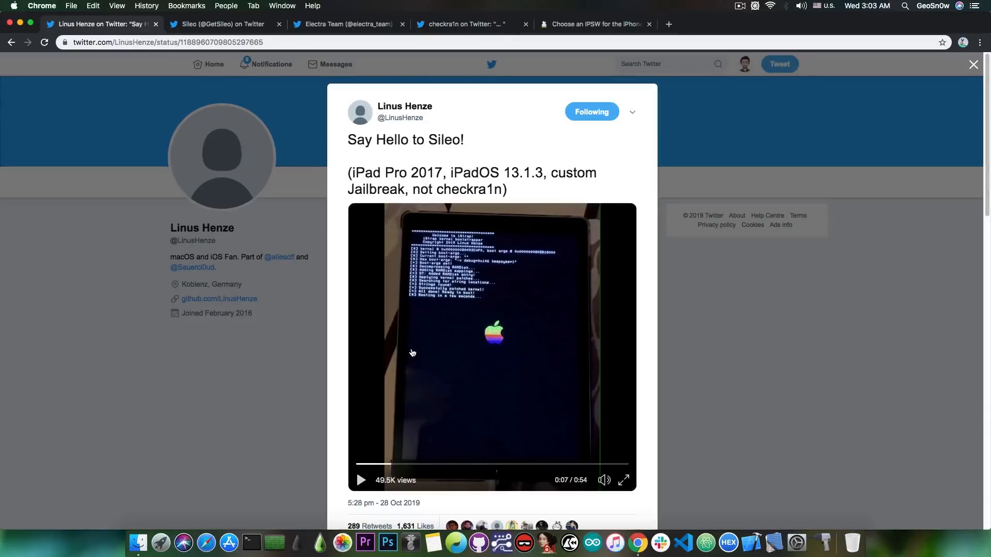
{"action": "mouse_move", "coordinate": [391, 313]}
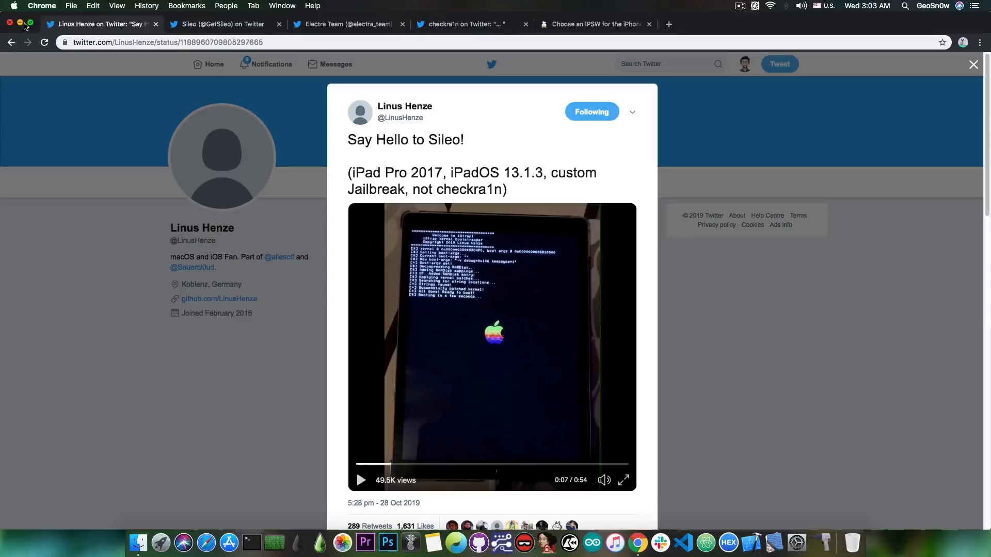
Close the Chrome window with its red close button to reveal the desktop.
{"action": "left_click", "coordinate": [10, 23]}
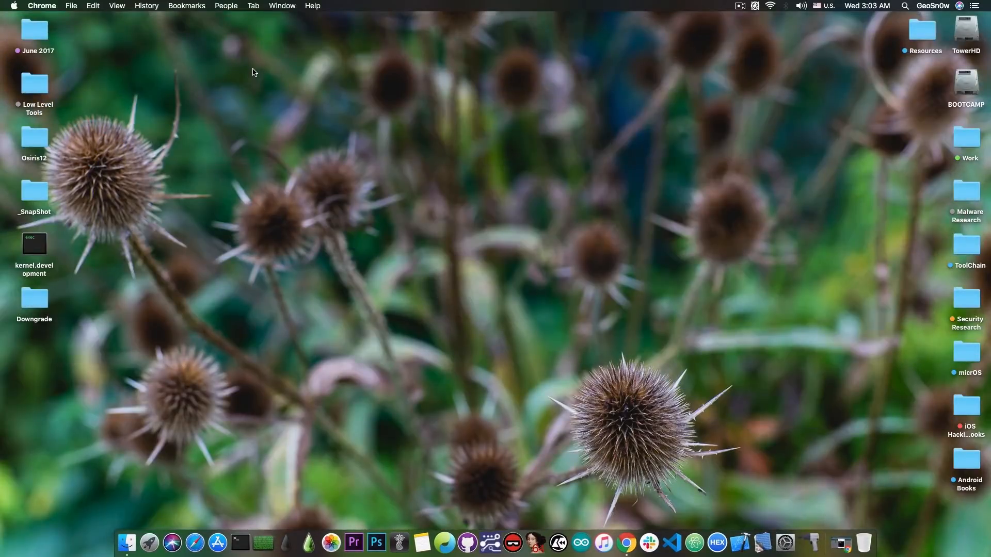